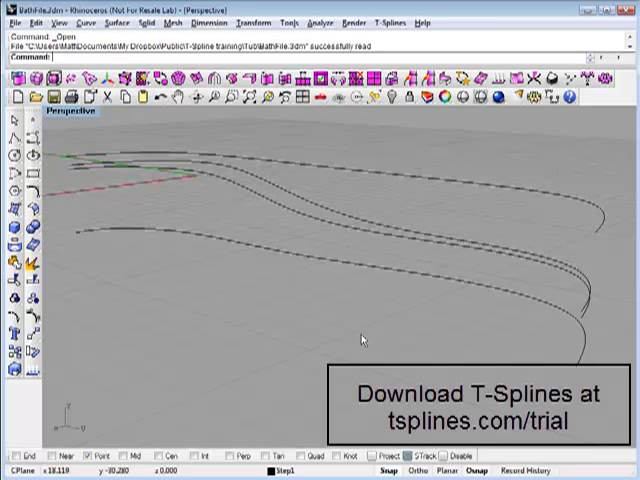
mouse_move(340, 348)
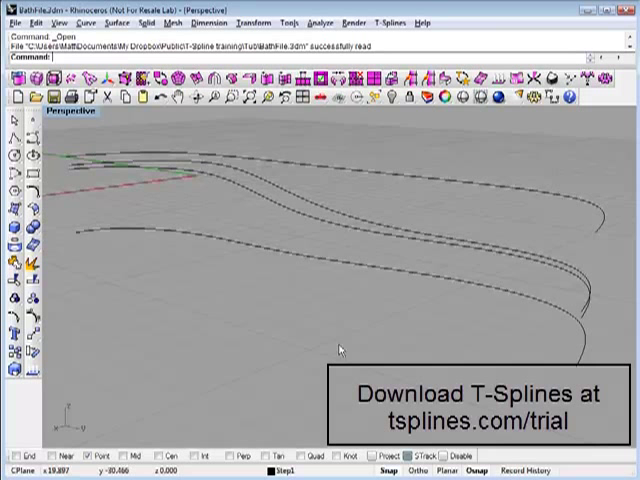
- Loft the curves into a curved wall with a chosen loft style, then extrude the top edge upward
drag(340, 350, 430, 350)
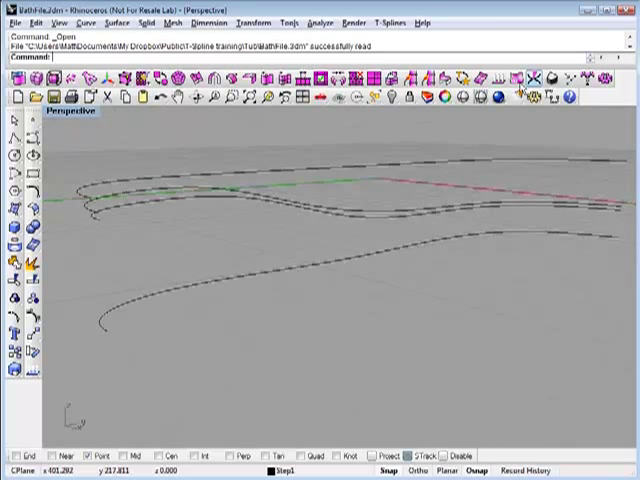
click(390, 24)
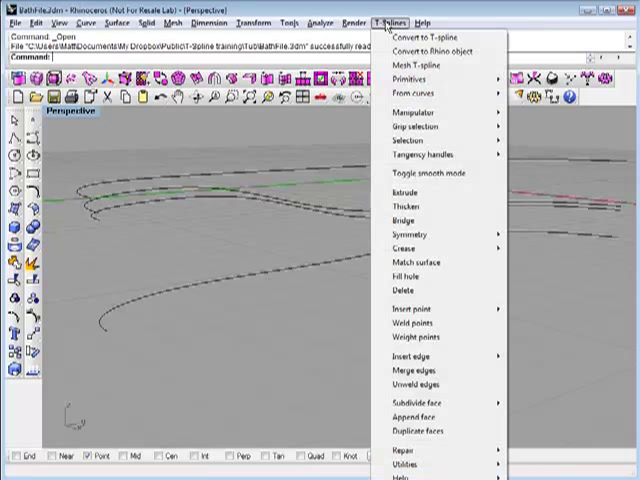
click(184, 196)
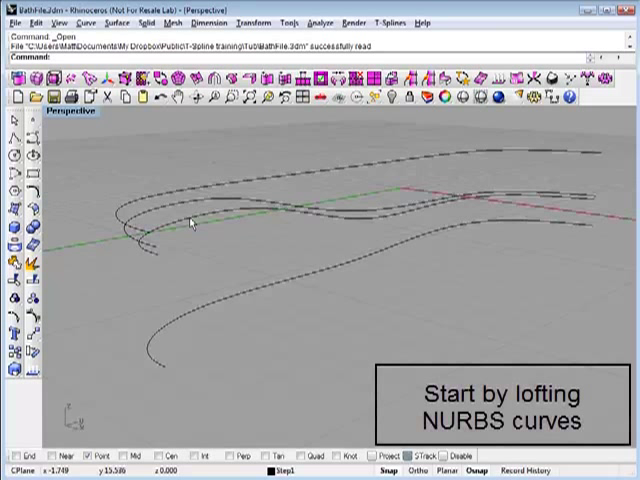
mouse_move(136, 120)
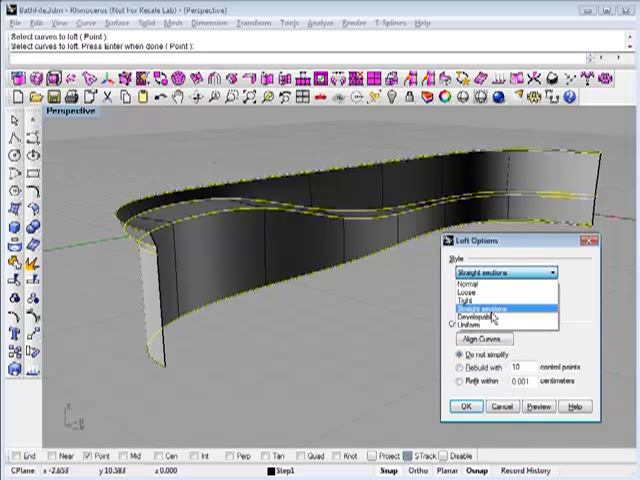
click(464, 406)
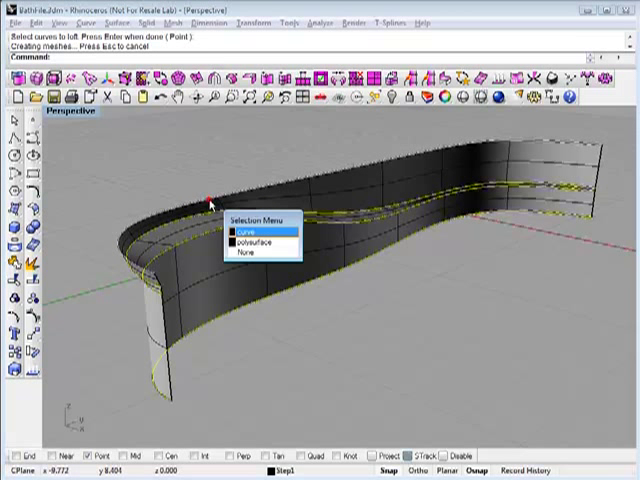
click(244, 232)
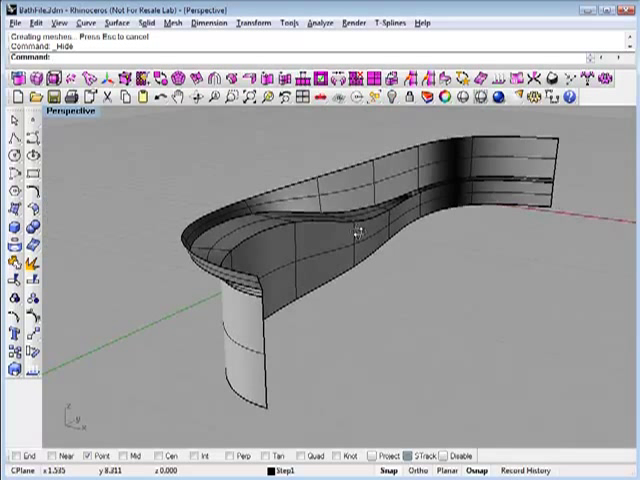
- Explode the tub polysurface and convert its surfaces into T-spline surfaces
click(310, 248)
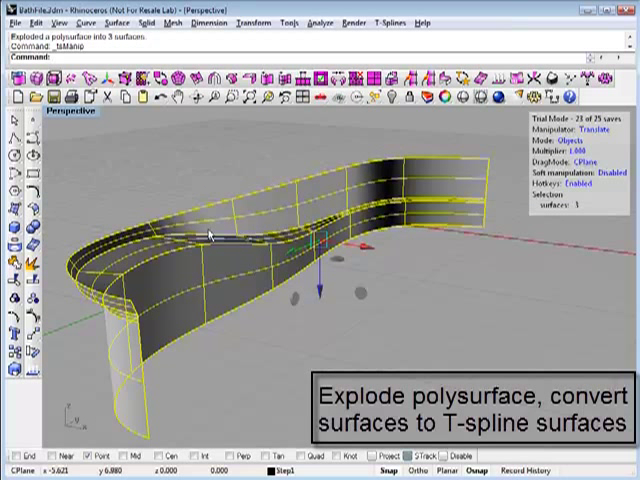
mouse_move(80, 158)
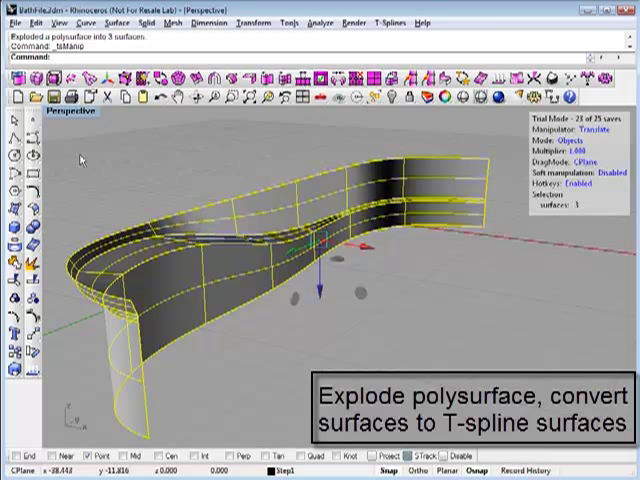
mouse_move(16, 96)
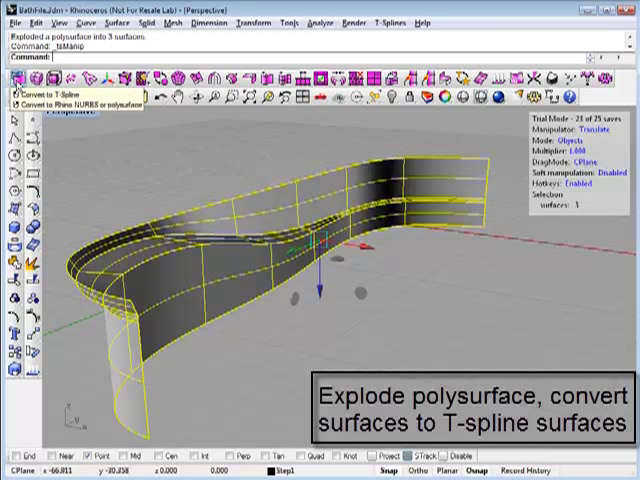
click(16, 92)
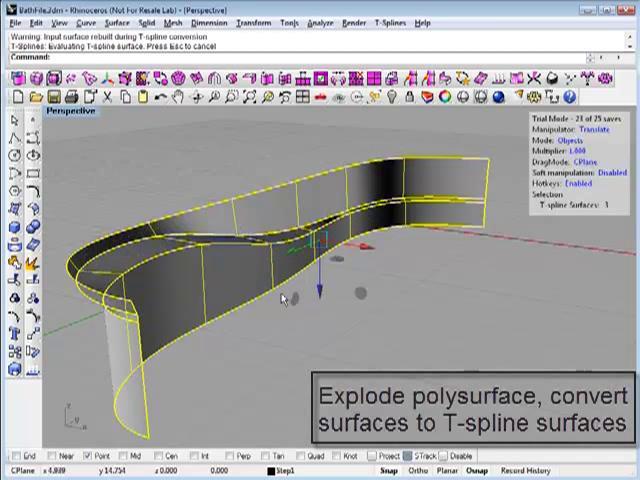
mouse_move(372, 316)
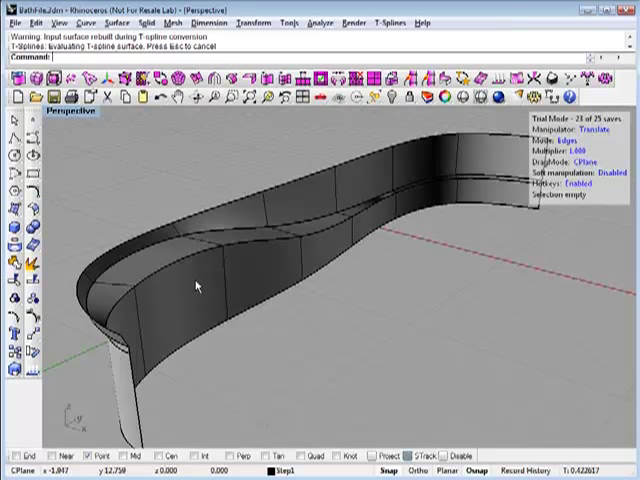
- Select the matching T-spline edges and weld the wall and floor together with tsWeld
click(176, 276)
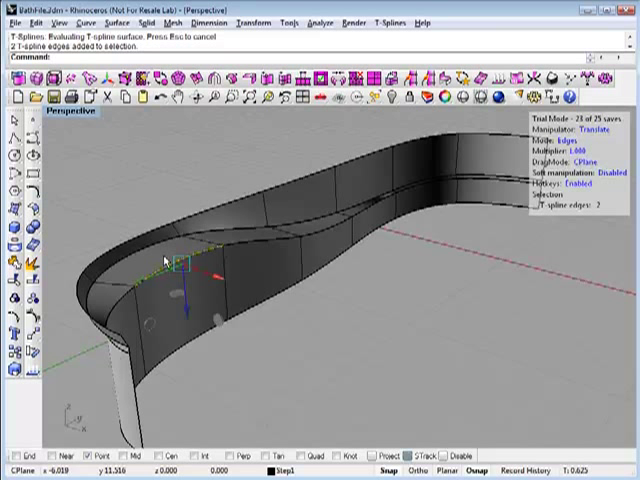
click(136, 80)
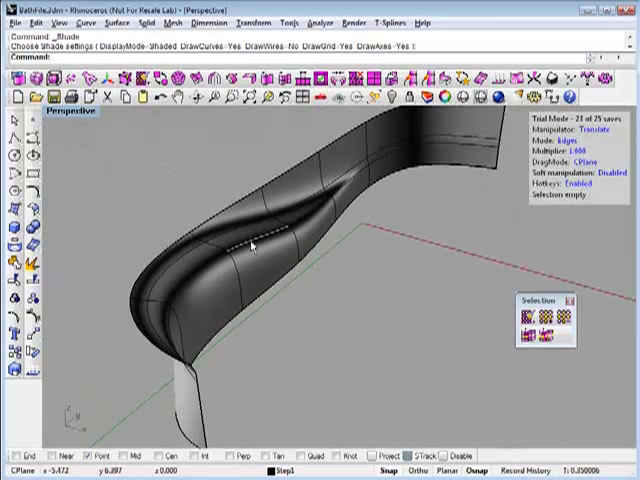
- Insert extra T-spline edges along the recess transition to tighten it into the wall
click(252, 238)
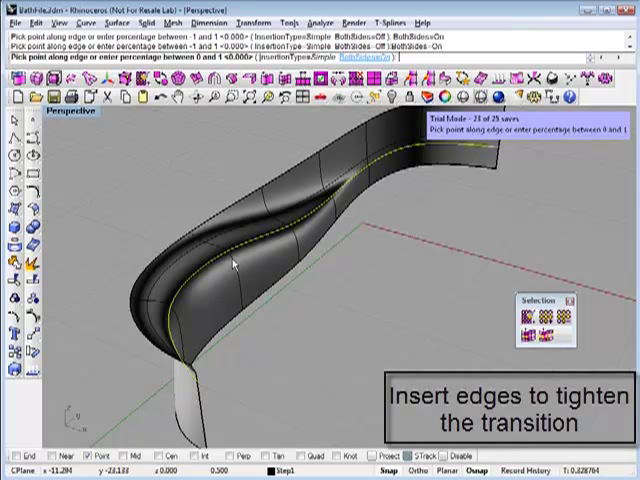
click(230, 270)
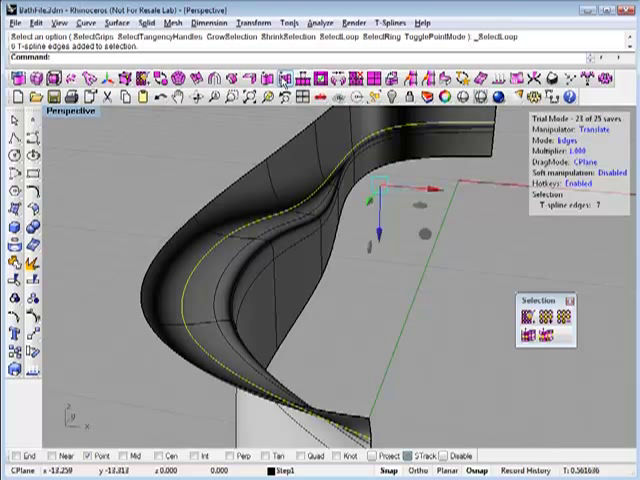
click(280, 76)
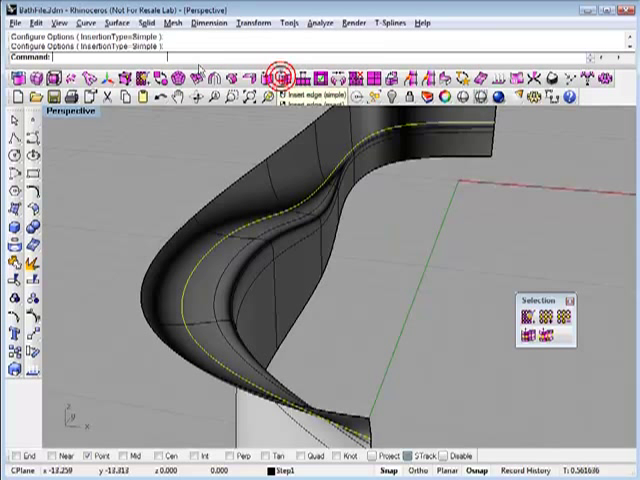
click(284, 76)
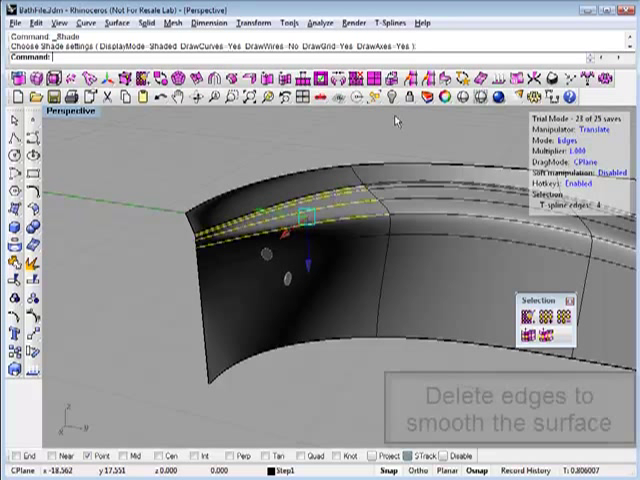
mouse_move(352, 90)
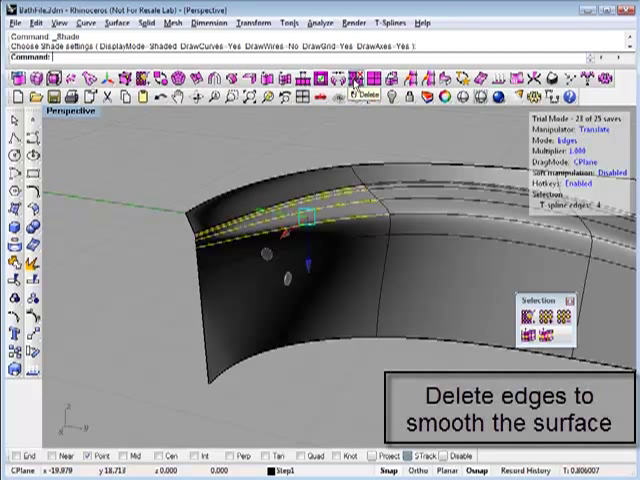
- Delete the unneeded T-spline edges from the wall to smooth the sculpted surface
key(Delete)
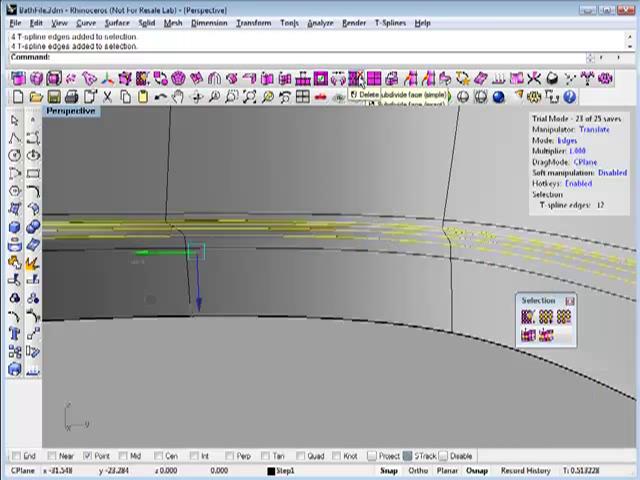
click(356, 96)
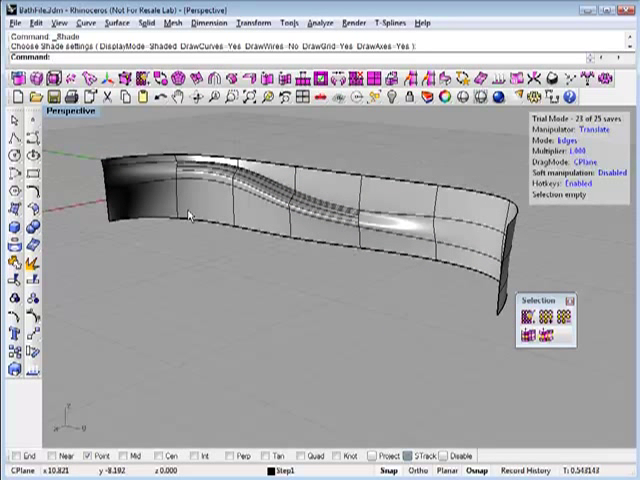
mouse_move(322, 256)
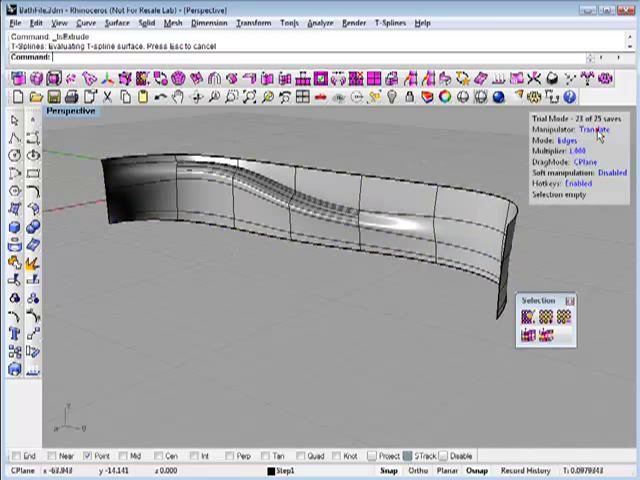
click(588, 128)
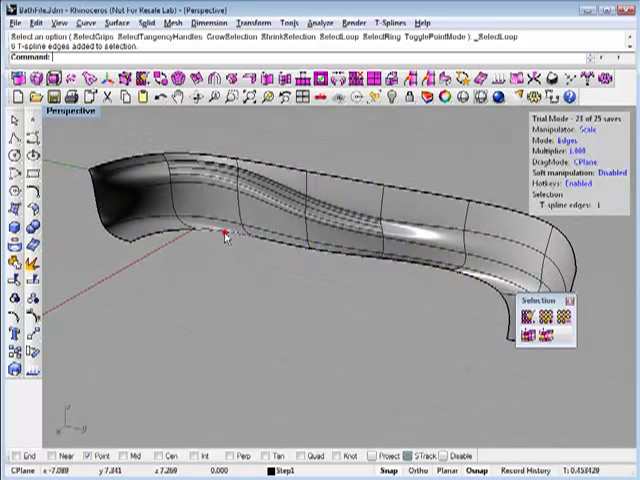
click(228, 236)
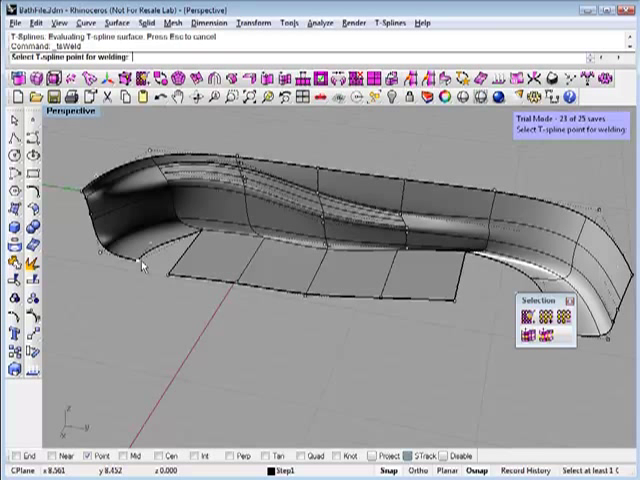
- Weld a loose floor-strip point onto the matching point of the tub wall
click(164, 276)
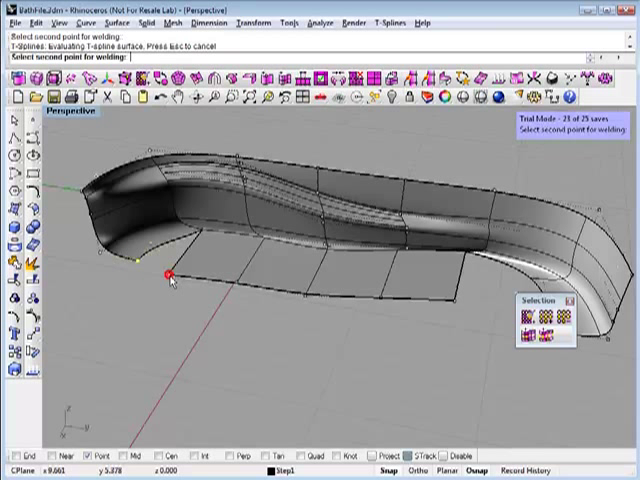
click(164, 278)
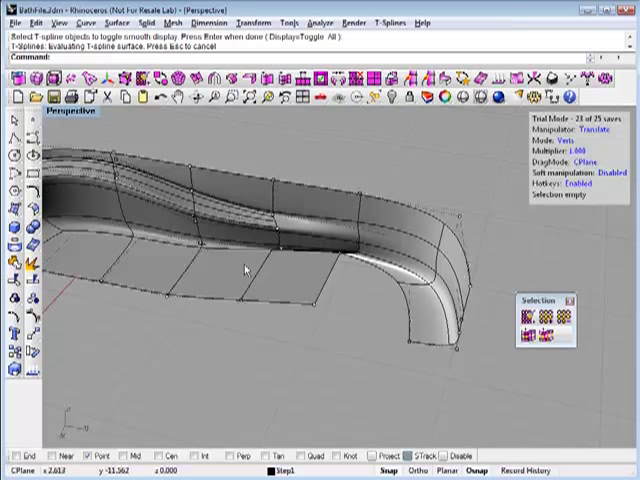
mouse_move(284, 196)
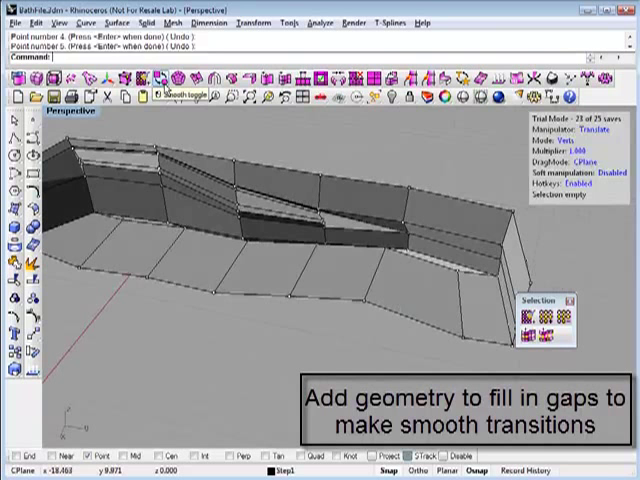
- Toggle smooth mode back on after filling the floor-to-wall gaps with faces
click(168, 96)
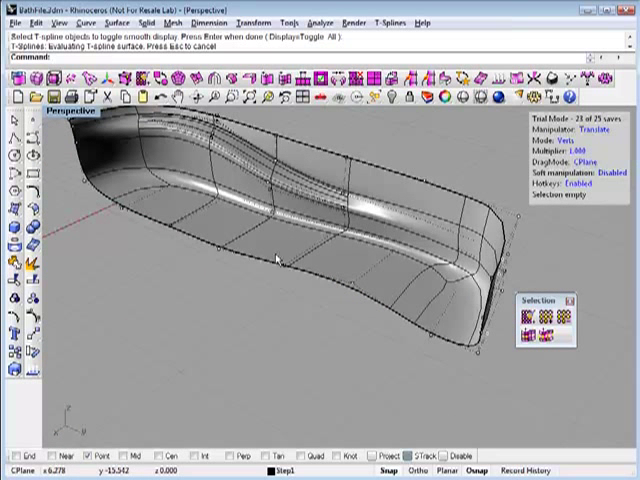
mouse_move(128, 204)
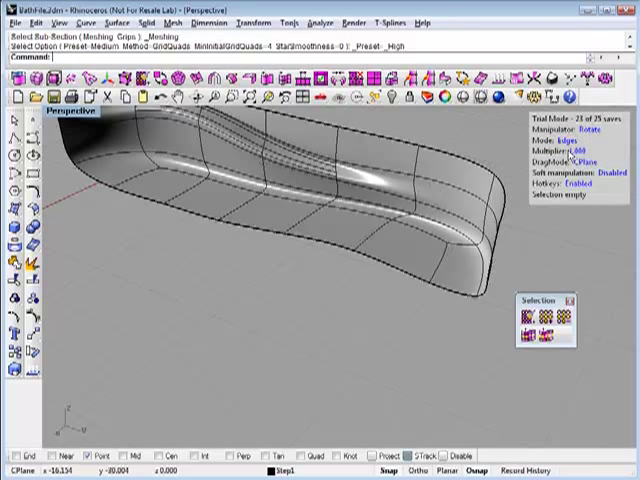
- Fill the open end border of the tub with new T-spline faces
click(456, 240)
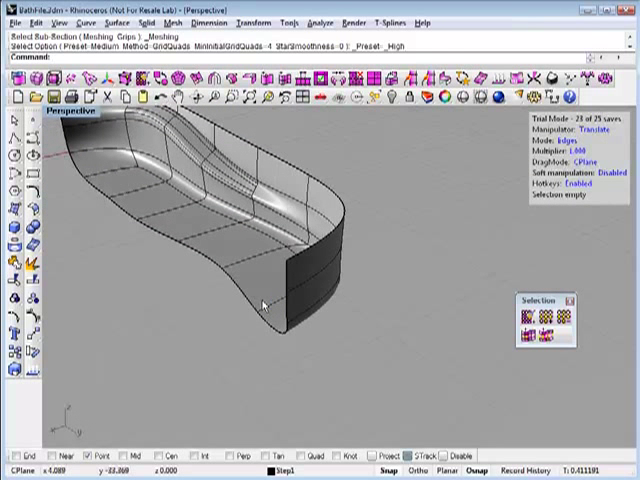
mouse_move(214, 320)
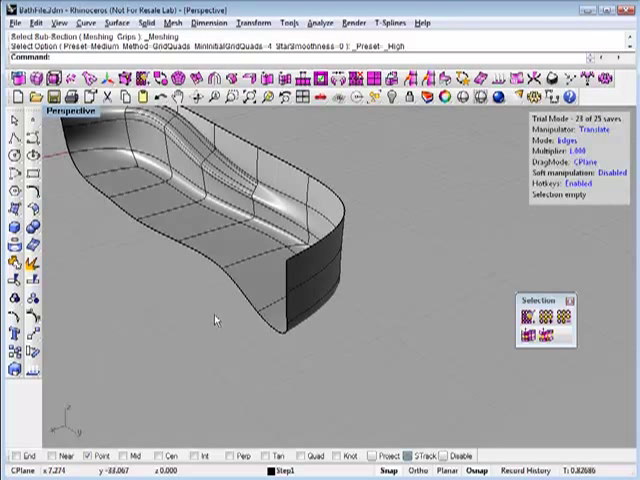
- Align the selected bottom-edge points along a single axis with Set Points so the edge is straight
drag(216, 318, 258, 312)
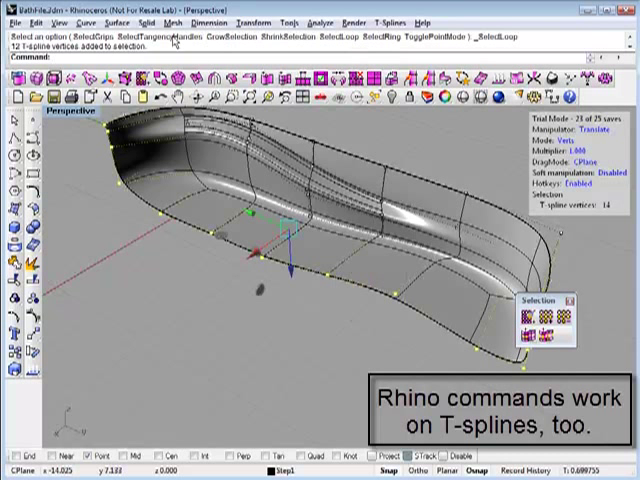
click(264, 24)
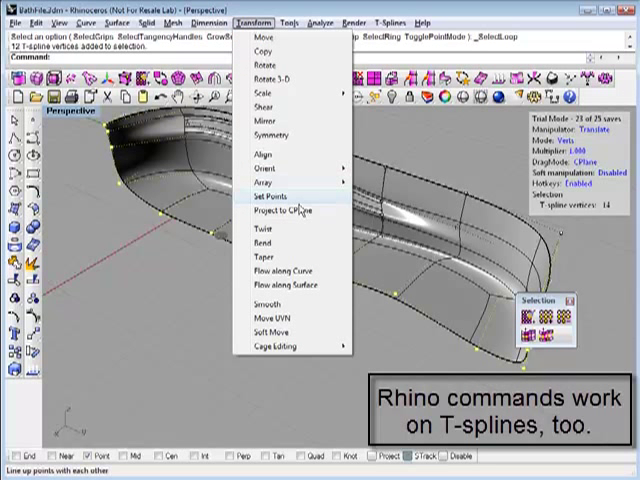
click(282, 196)
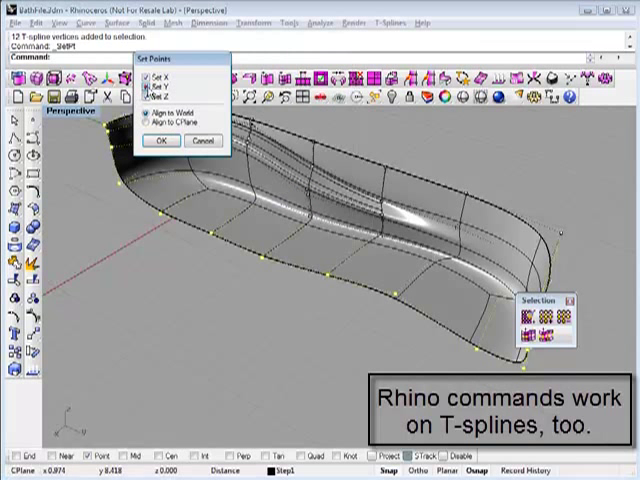
click(162, 140)
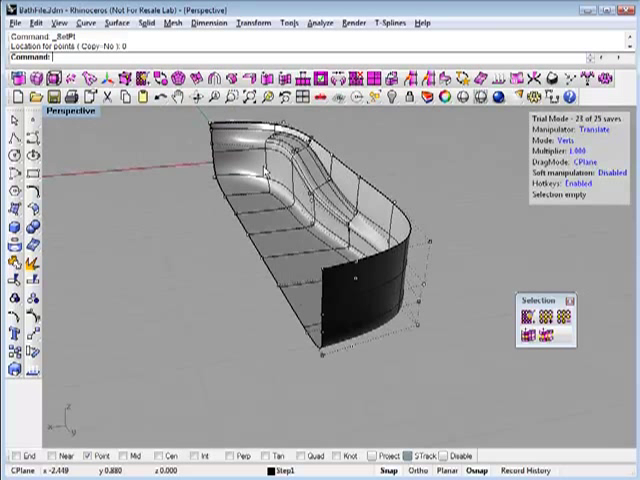
mouse_move(212, 84)
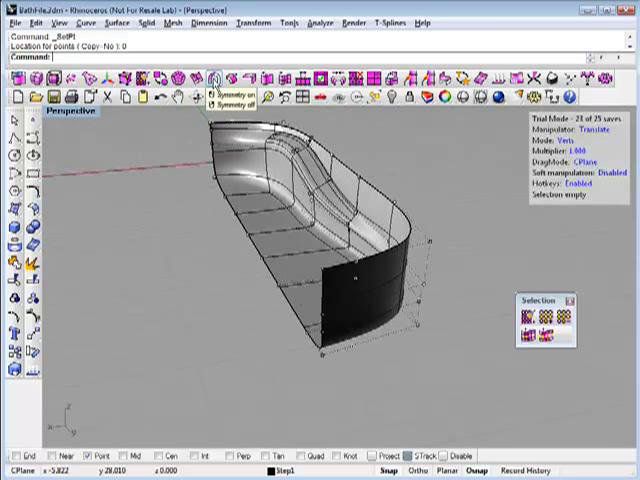
- Apply tsSymmetry to the half tub to mirror it into a full symmetric bathtub
click(216, 82)
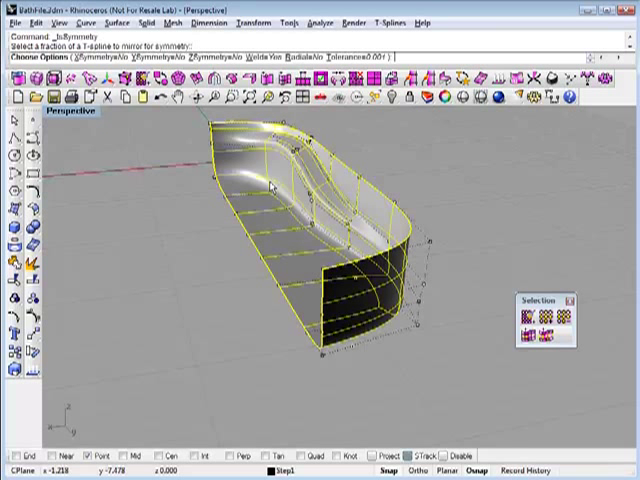
click(96, 58)
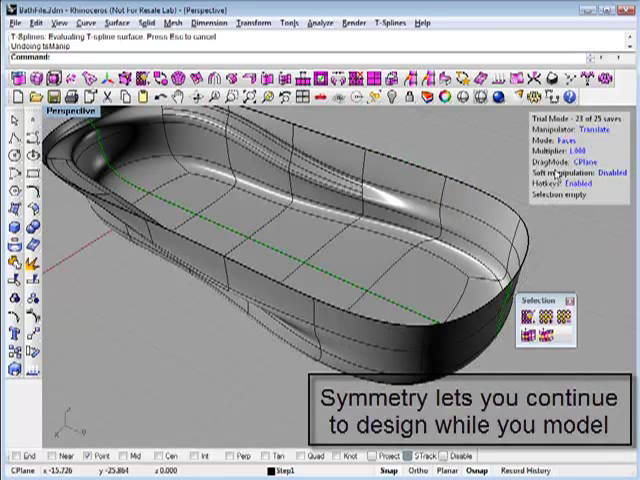
- Move a selected rim edge with the gumball in Edges mode, both halves updating symmetrically
click(418, 282)
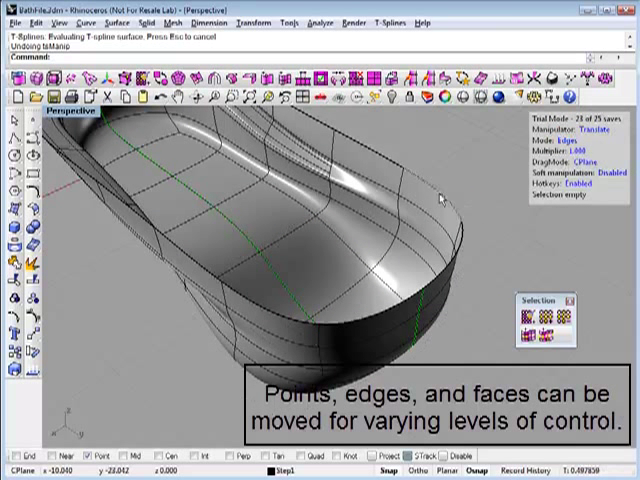
click(288, 232)
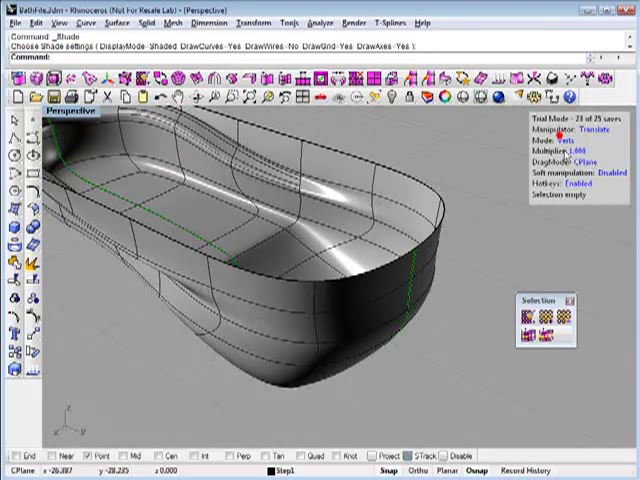
click(398, 230)
text(BlendSrf)
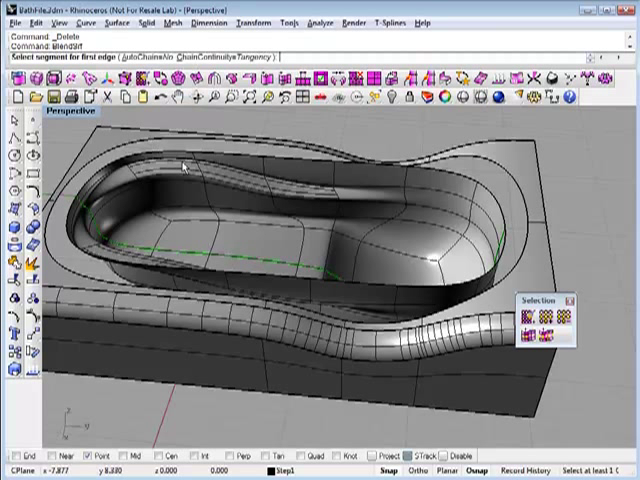
- Blend the tub rim segments into the surround opening with softened bulge sliders and accept
click(184, 170)
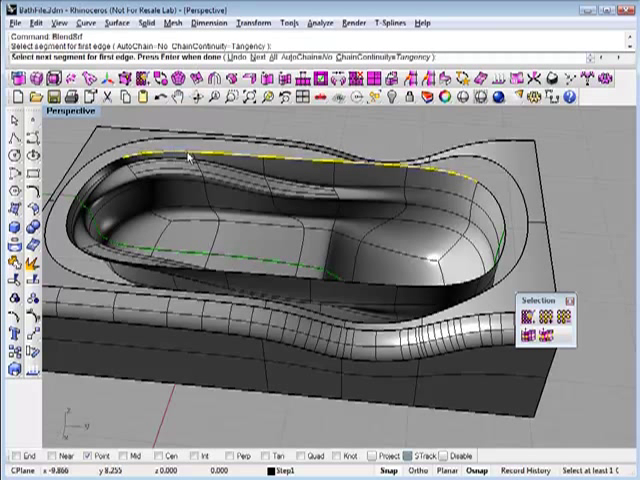
click(318, 68)
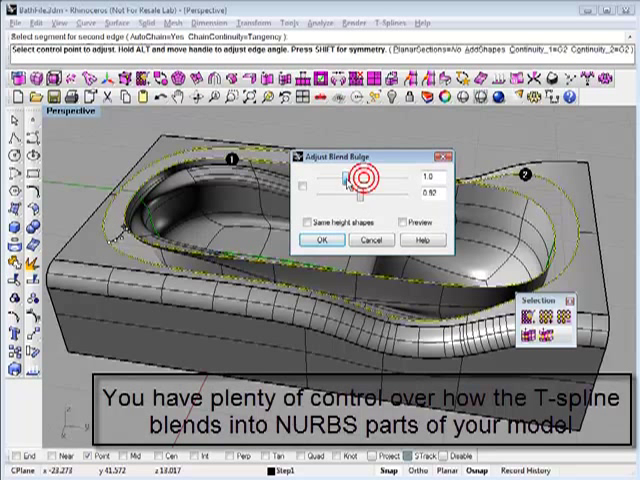
drag(360, 184, 336, 184)
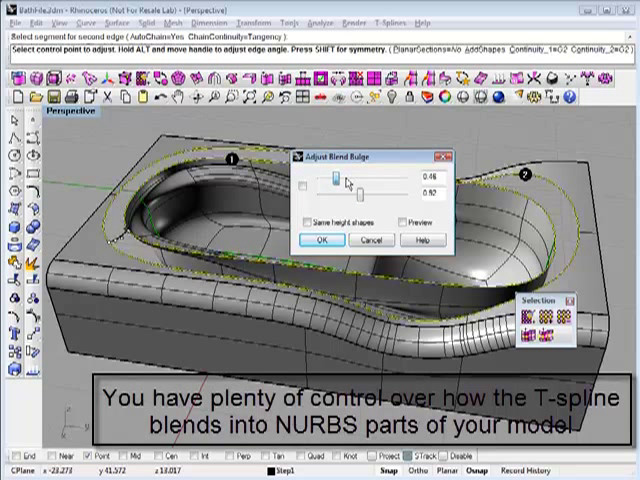
drag(332, 180, 350, 180)
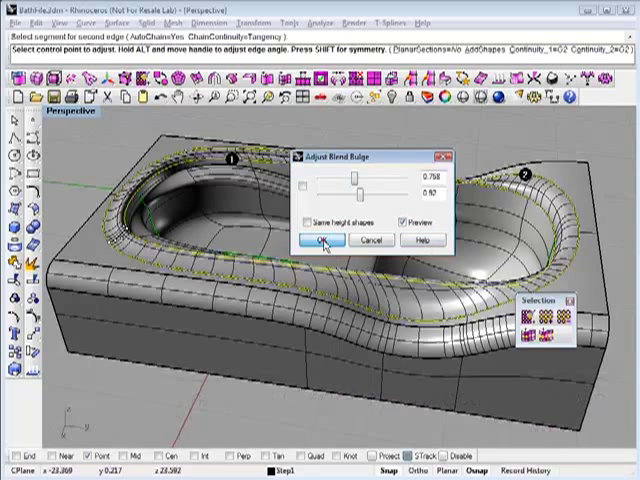
click(328, 240)
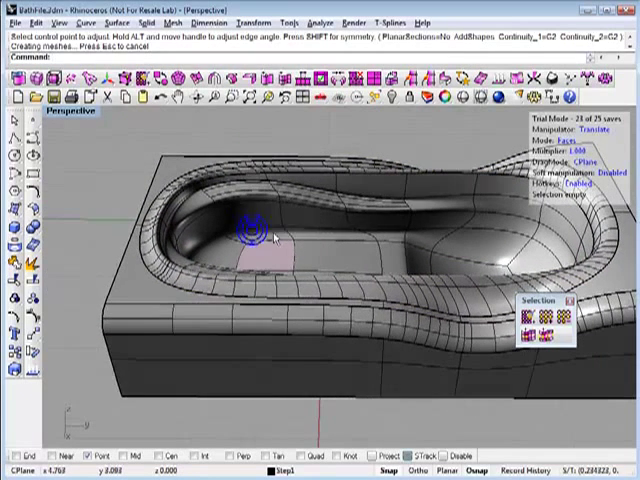